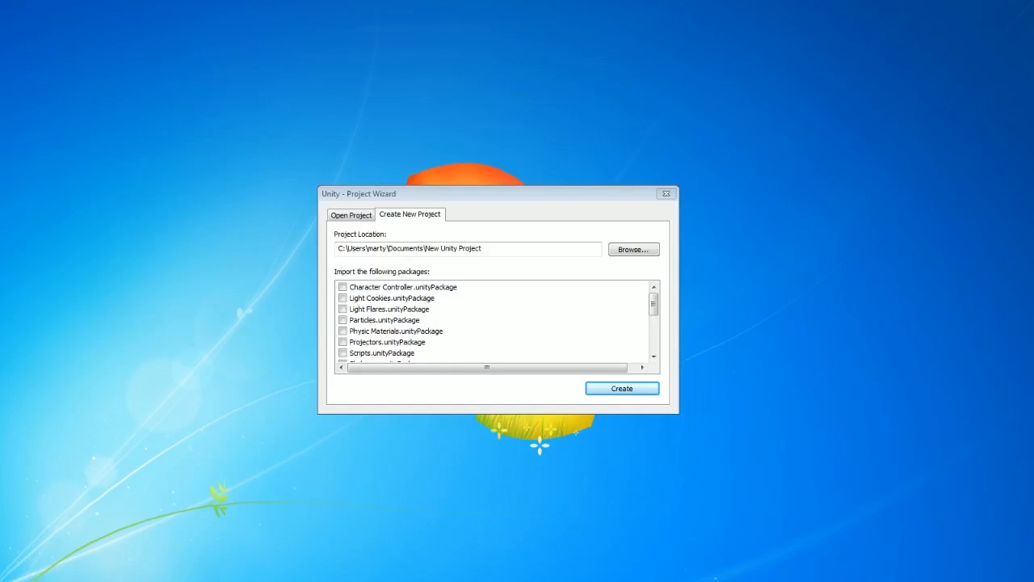
{"action": "mouse_move", "coordinate": [404, 204]}
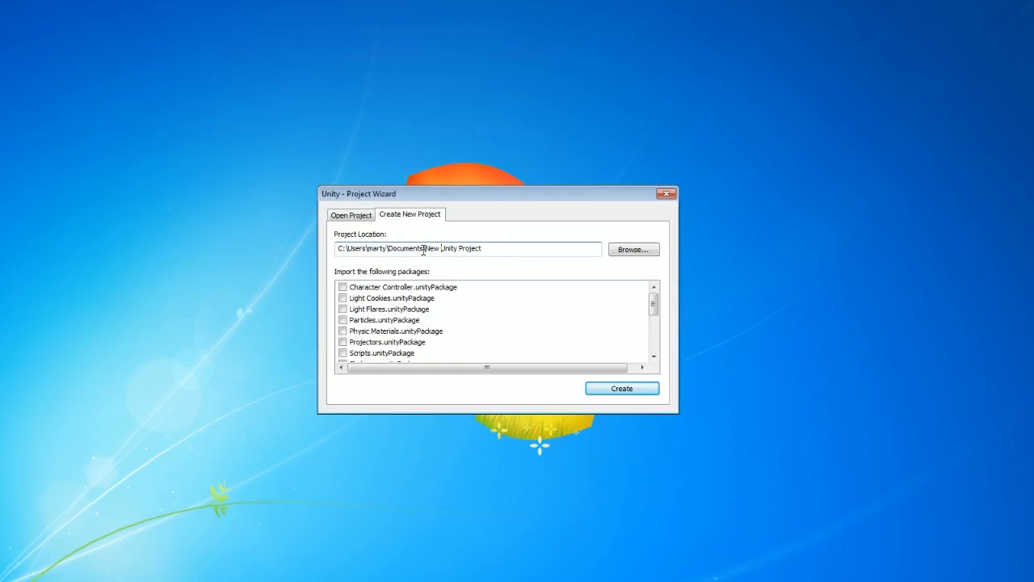
Create 'New Unity Project' in Documents with no packages and open it in the editor.
{"action": "double_click", "coordinate": [432, 248]}
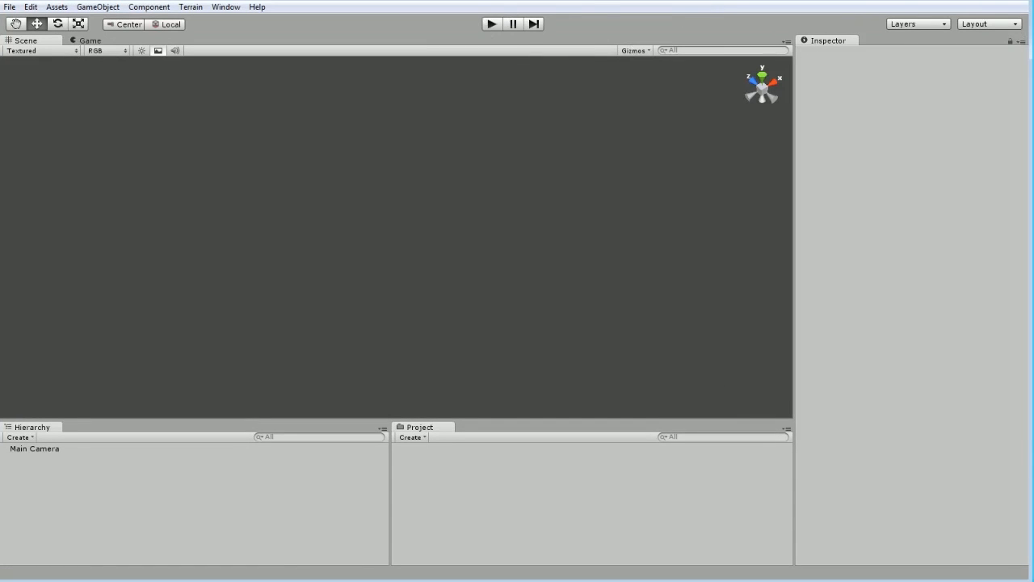
Switch the editor panels to the Wide layout.
{"action": "left_click", "coordinate": [988, 24]}
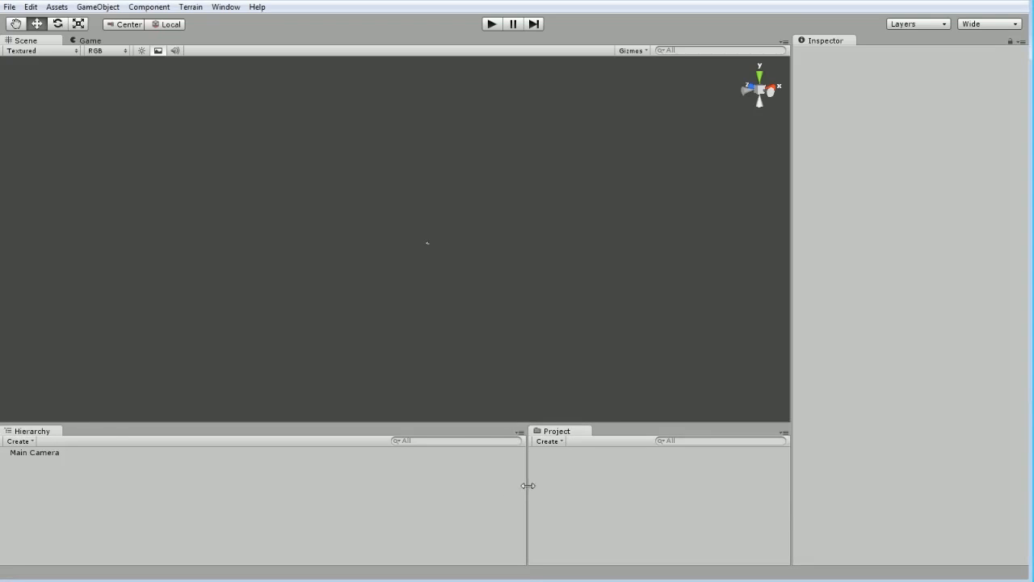
{"action": "mouse_move", "coordinate": [215, 137]}
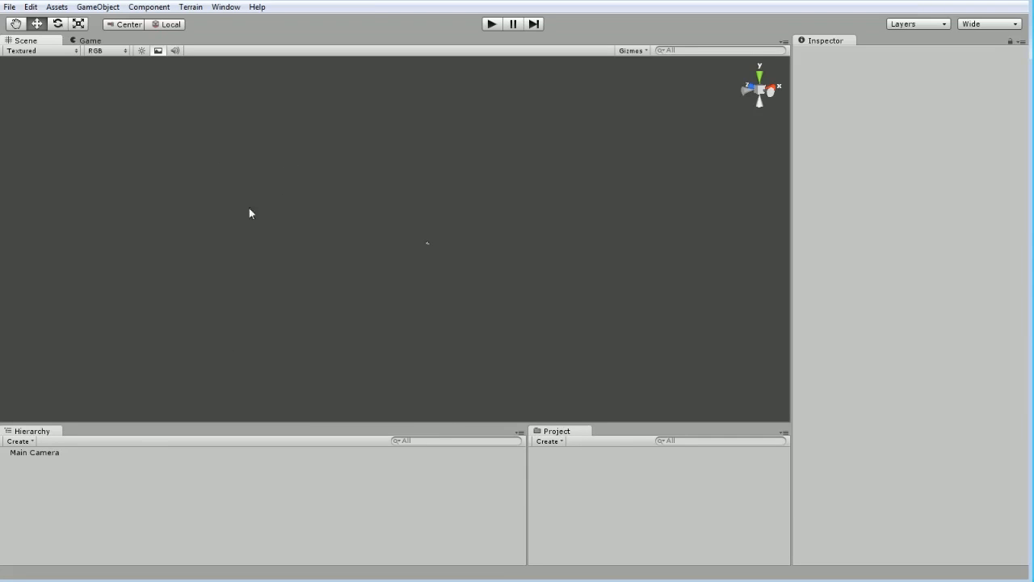
Open the Console window from the Window menu.
{"action": "left_click", "coordinate": [225, 6]}
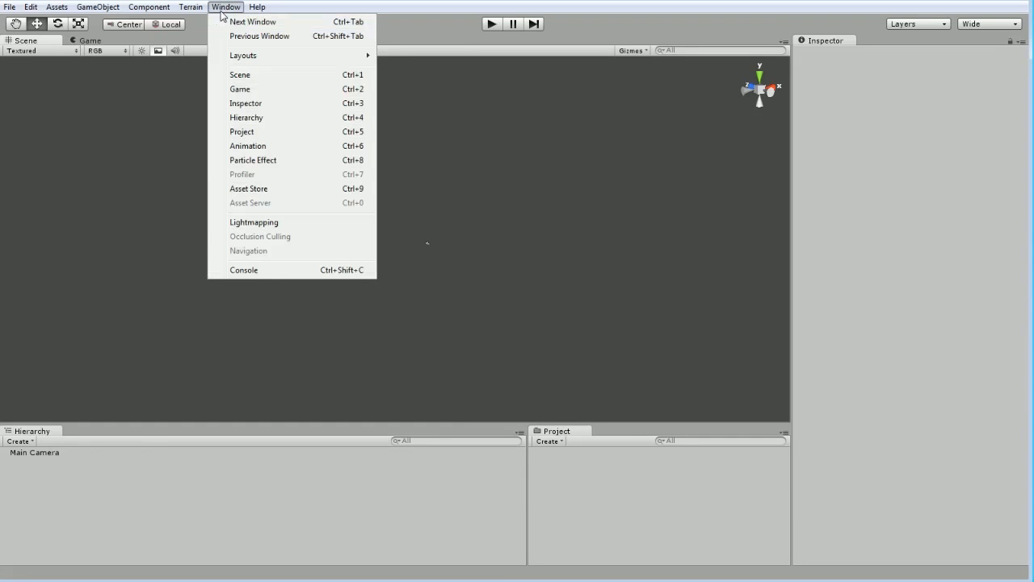
{"action": "left_click", "coordinate": [243, 269]}
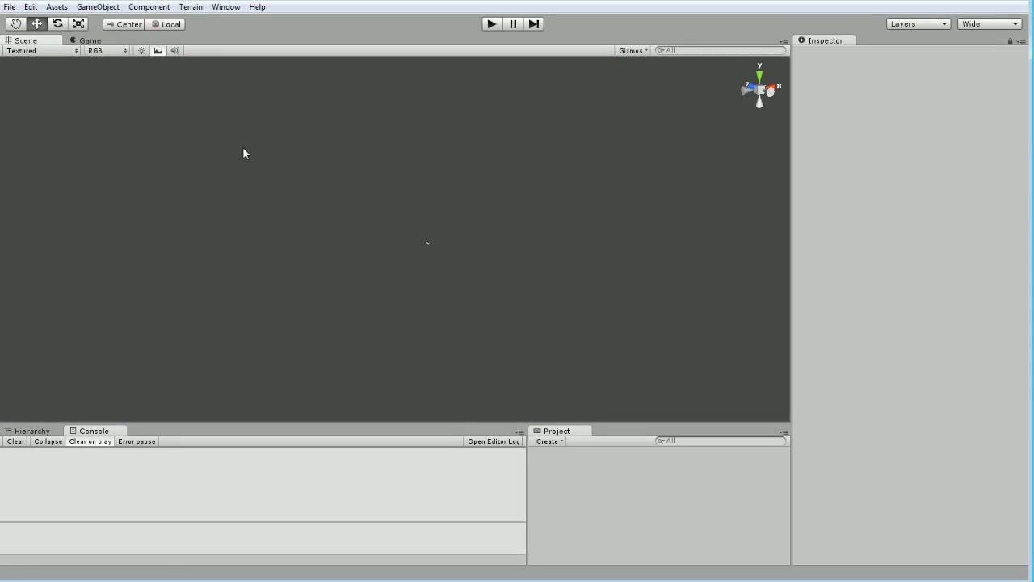
{"action": "mouse_move", "coordinate": [209, 102]}
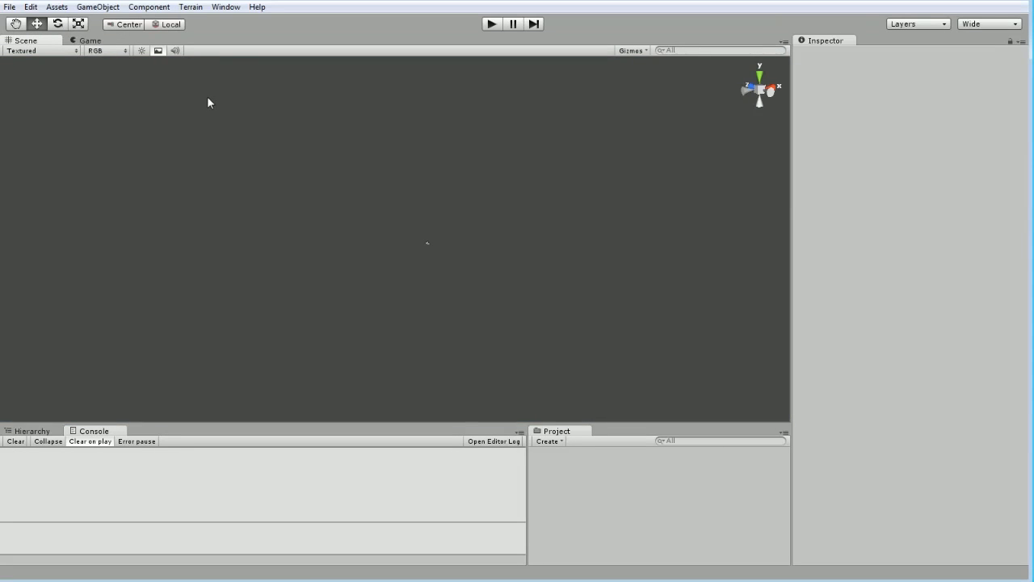
{"action": "mouse_move", "coordinate": [421, 169]}
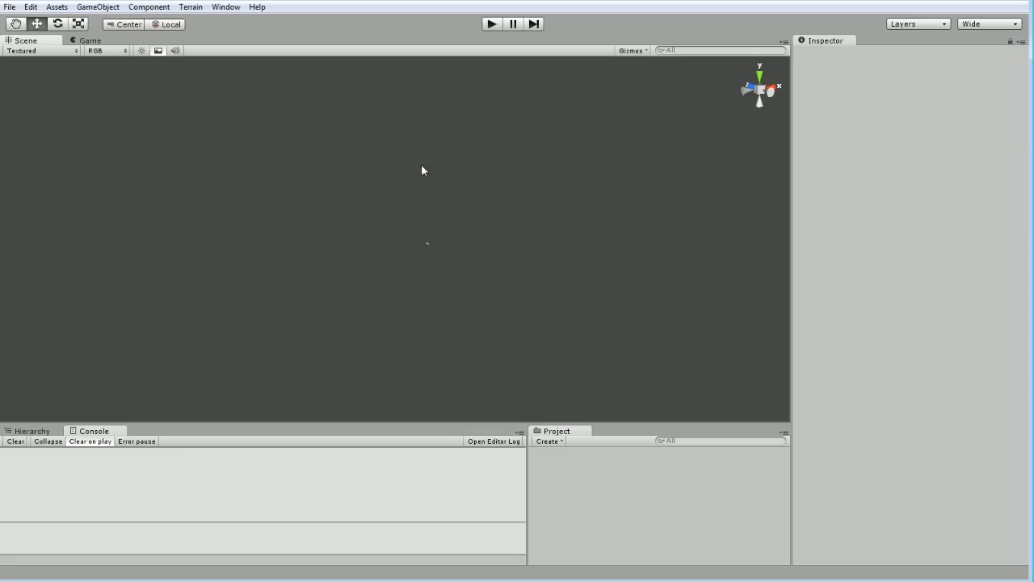
{"action": "mouse_move", "coordinate": [428, 249]}
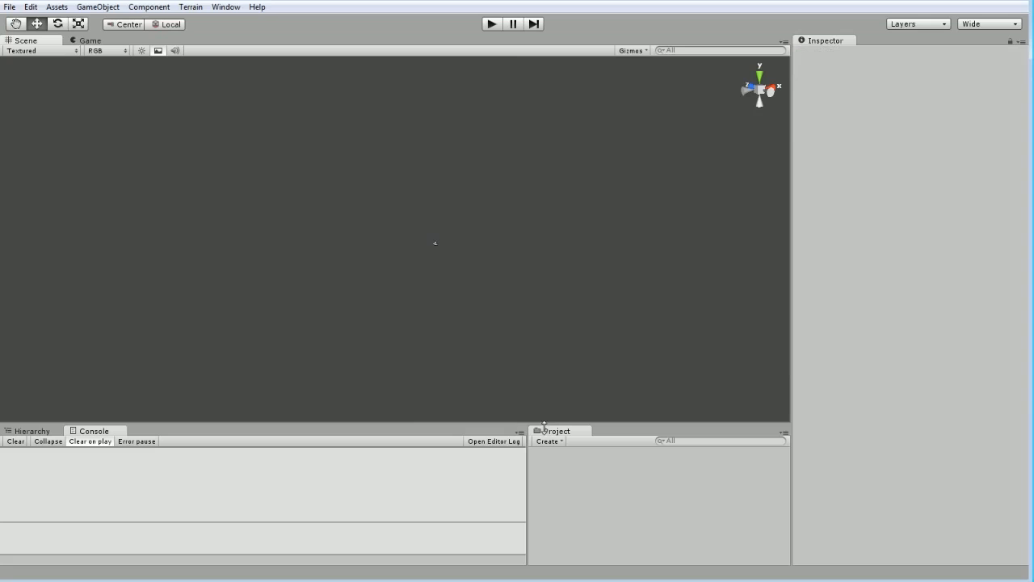
{"action": "mouse_move", "coordinate": [506, 396]}
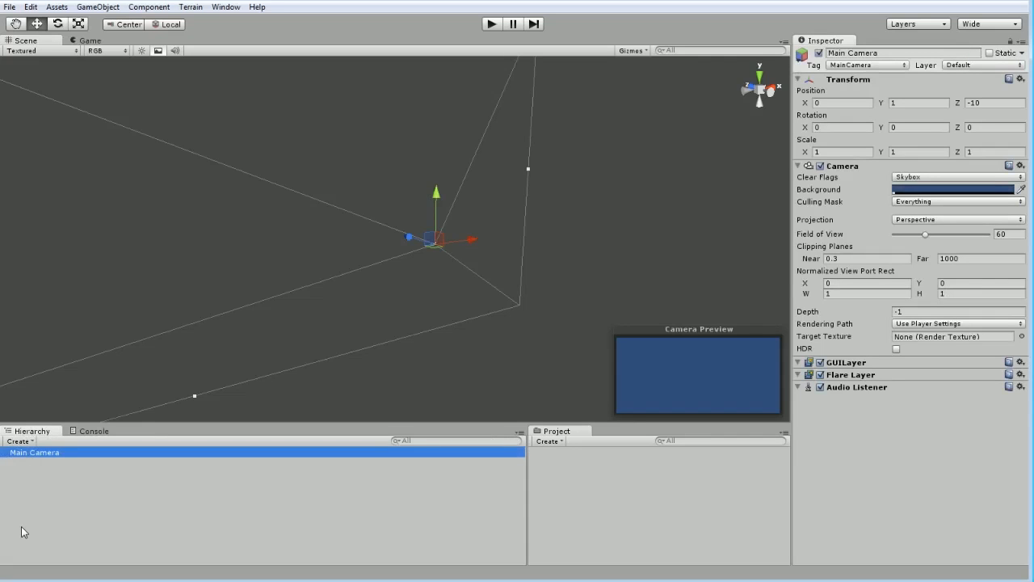
{"action": "mouse_move", "coordinate": [292, 250]}
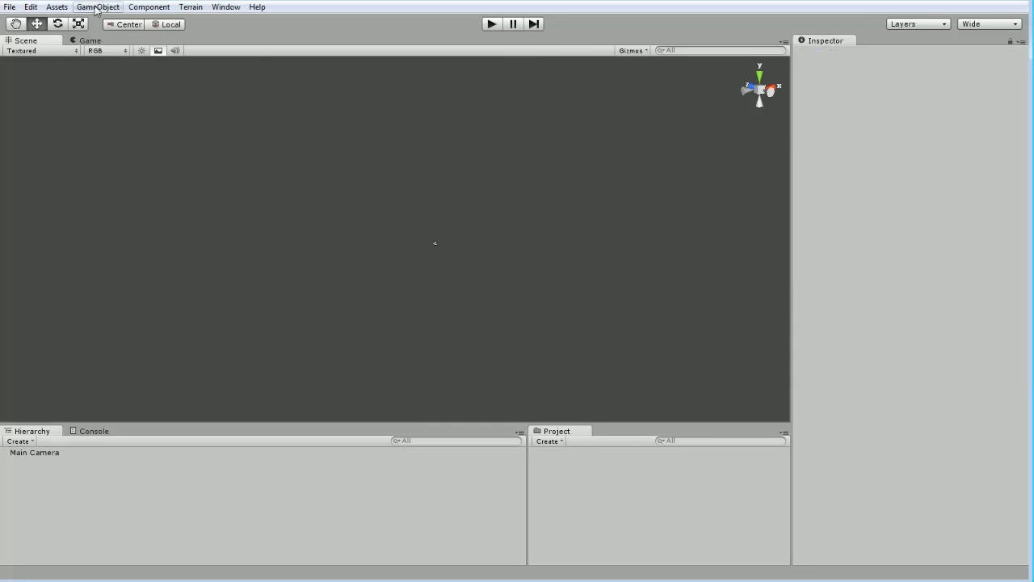
Open the GameObject menu's Create Other submenu of primitive objects.
{"action": "left_click", "coordinate": [98, 7]}
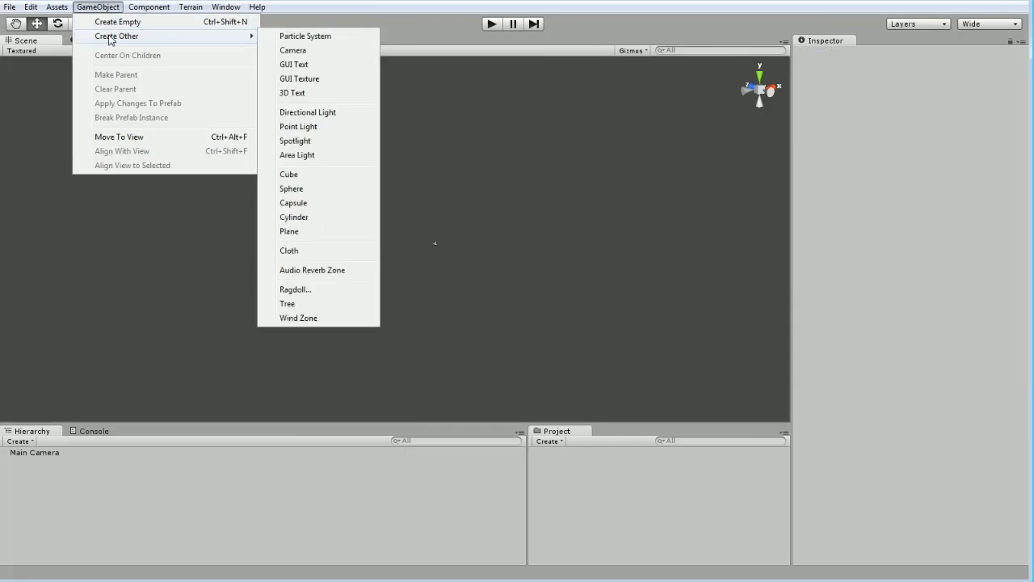